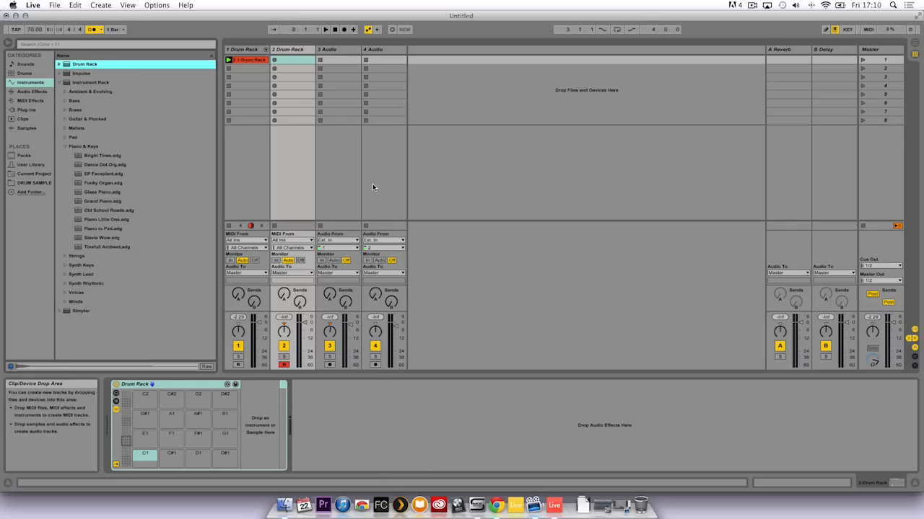
{"action": "mouse_move", "coordinate": [496, 505]}
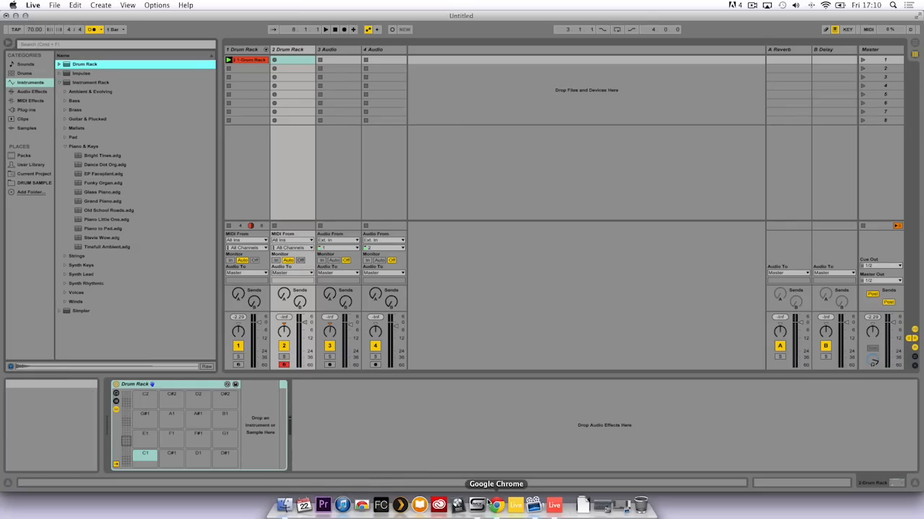
Step: Download the Foly28.m4a attachment from the Gmail message and return to Ableton Live
{"action": "left_click", "coordinate": [496, 505]}
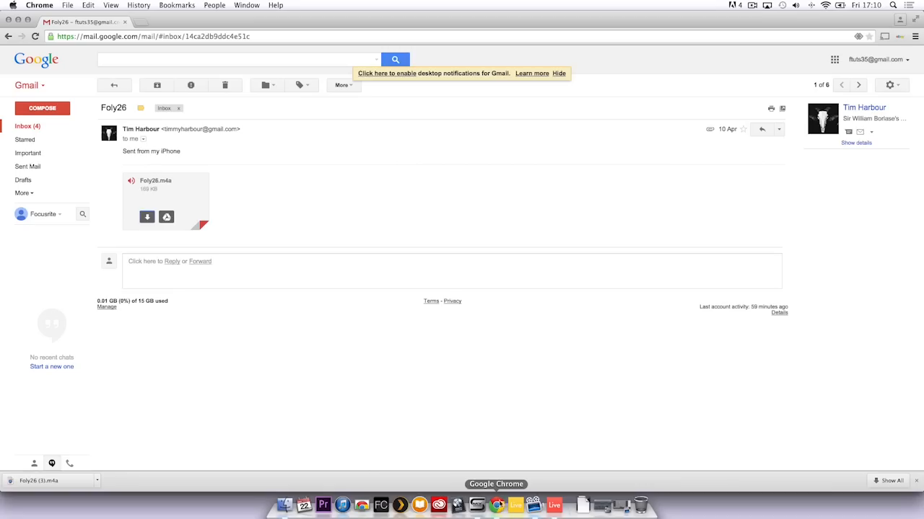
{"action": "left_click", "coordinate": [9, 37]}
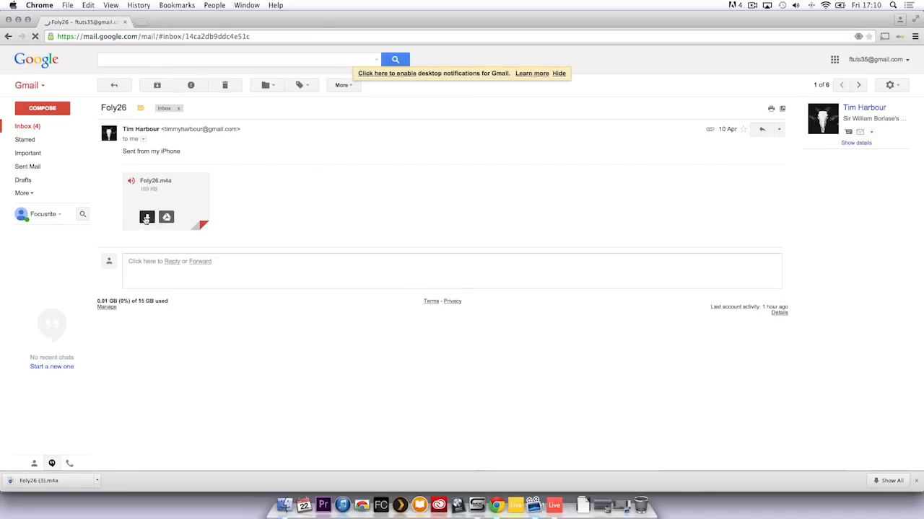
{"action": "left_click", "coordinate": [147, 217]}
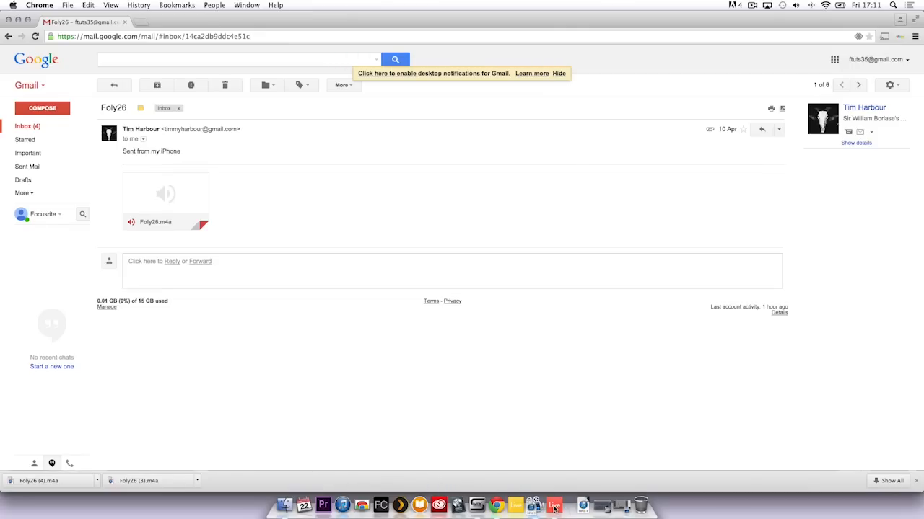
{"action": "left_click", "coordinate": [554, 505]}
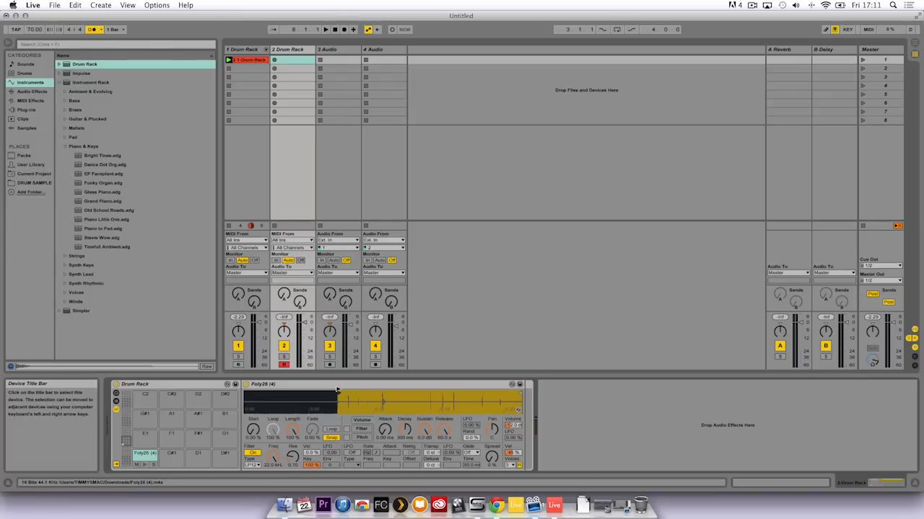
{"action": "mouse_move", "coordinate": [488, 397]}
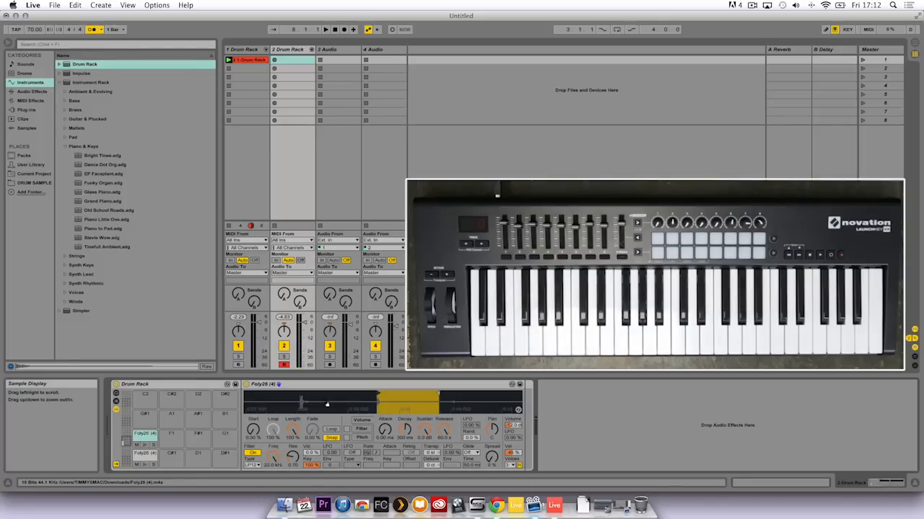
{"action": "mouse_move", "coordinate": [168, 439]}
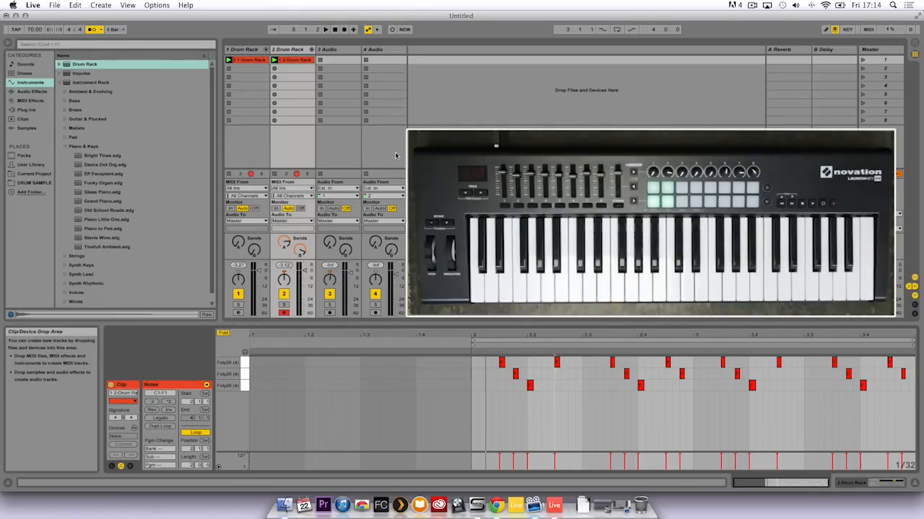
Step: Remove the empty audio tracks and preview Magnetic Pad and another Pad preset
{"action": "left_click", "coordinate": [332, 49]}
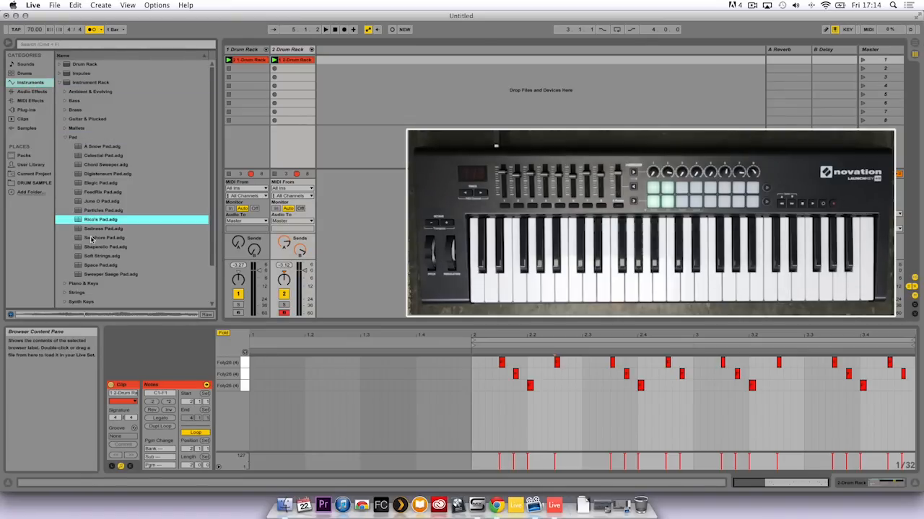
{"action": "left_click", "coordinate": [102, 247]}
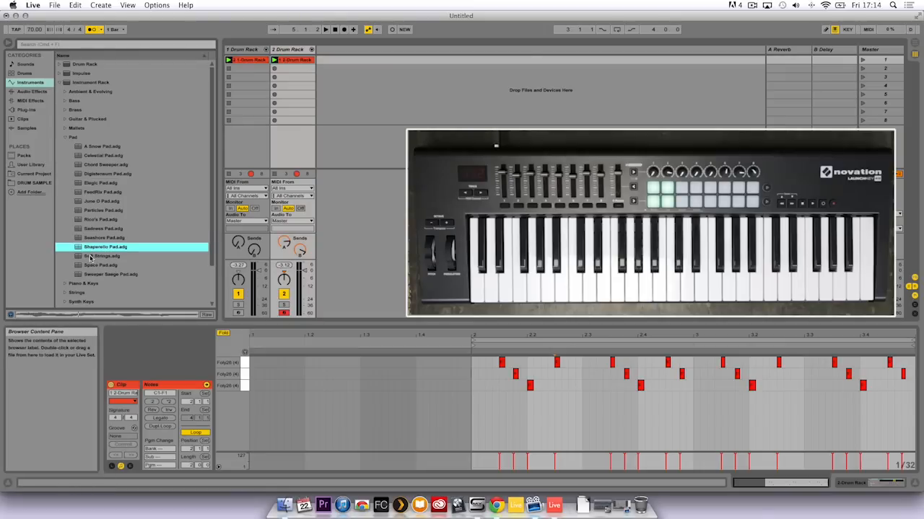
{"action": "left_click", "coordinate": [109, 266]}
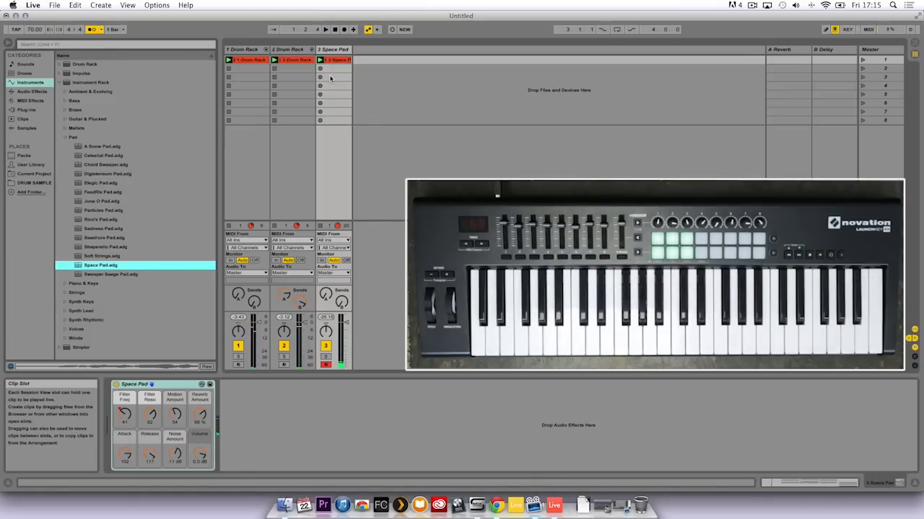
Step: Drag the Space Pad clip's loop end marker left so it ends after the chords
{"action": "left_click", "coordinate": [335, 61]}
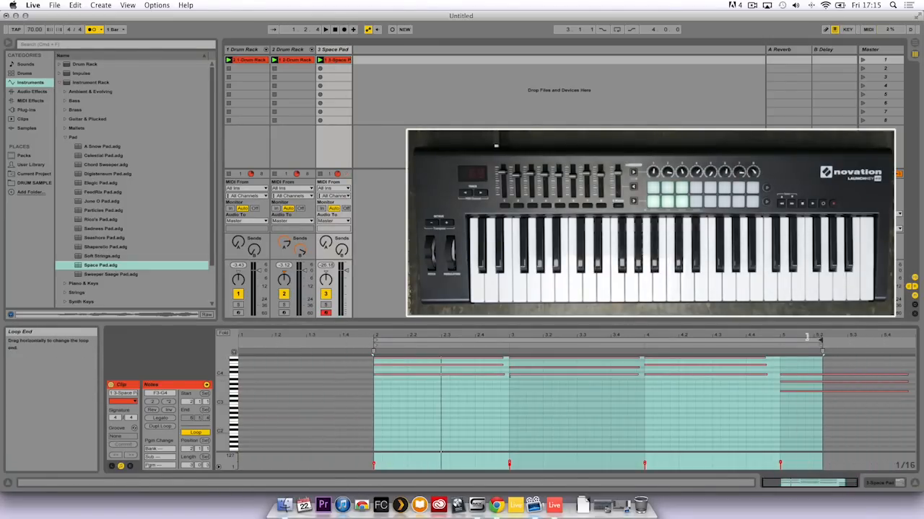
{"action": "left_click_drag", "start_coordinate": [819, 342], "coordinate": [643, 342]}
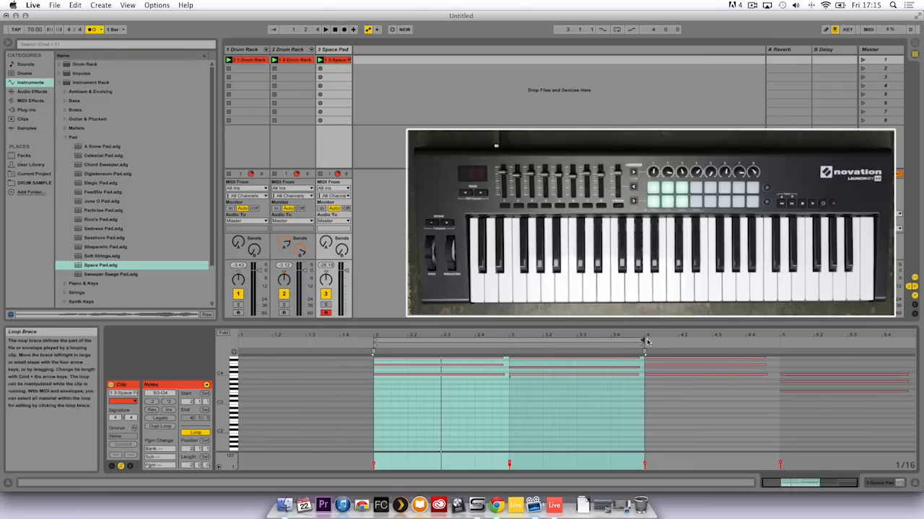
{"action": "mouse_move", "coordinate": [646, 341]}
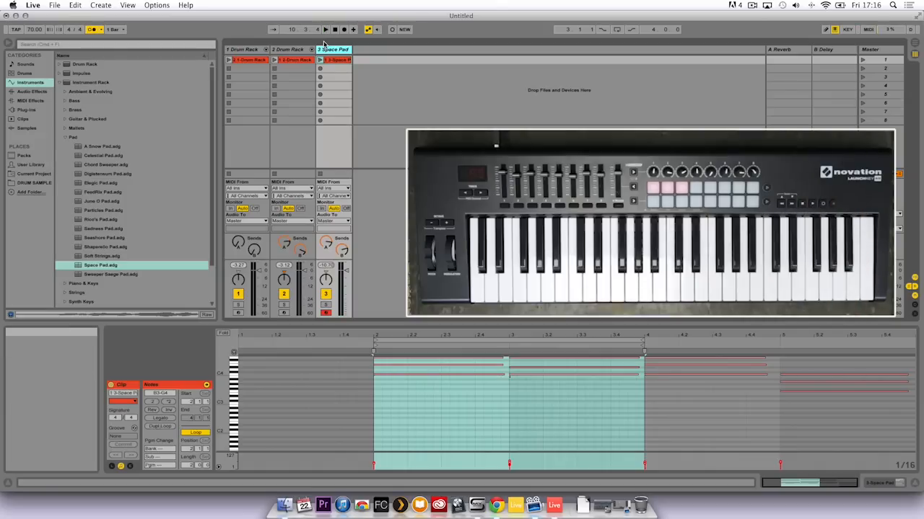
{"action": "mouse_move", "coordinate": [64, 143]}
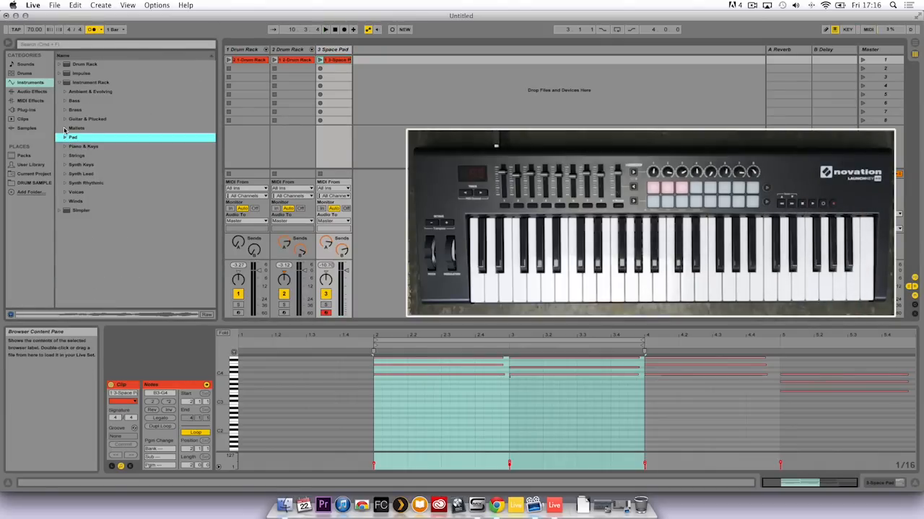
Step: Expand the Mallets instrument folder and preview one of its presets
{"action": "left_click", "coordinate": [65, 129]}
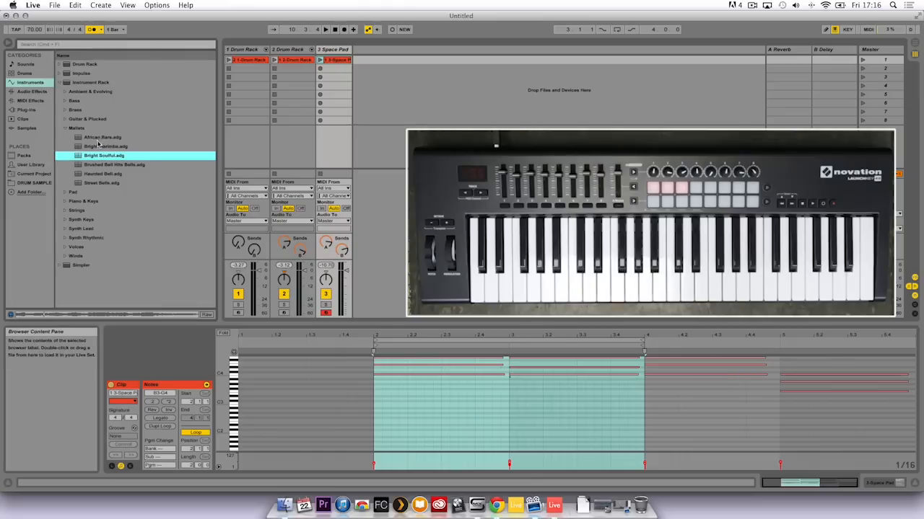
{"action": "left_click", "coordinate": [104, 148]}
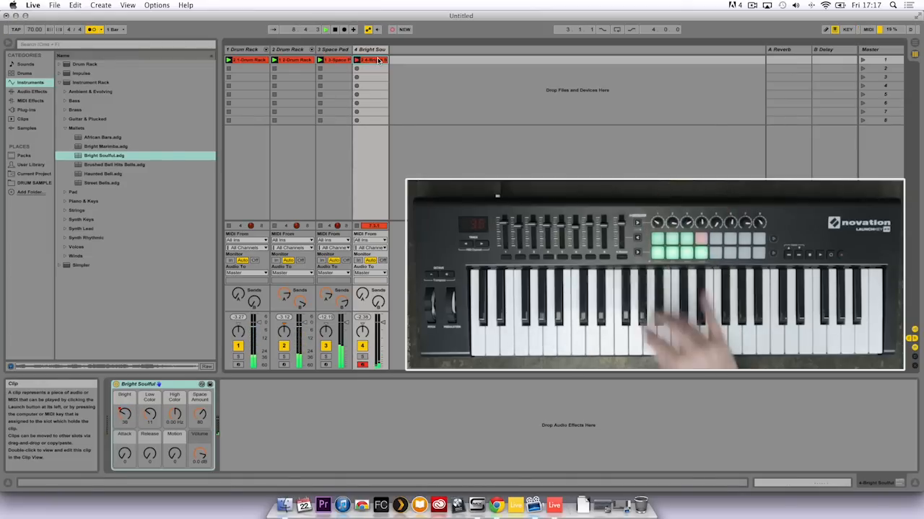
Step: Load Bright Soulful onto a fourth MIDI track and start a clip from the Launchkey
{"action": "left_click", "coordinate": [370, 68]}
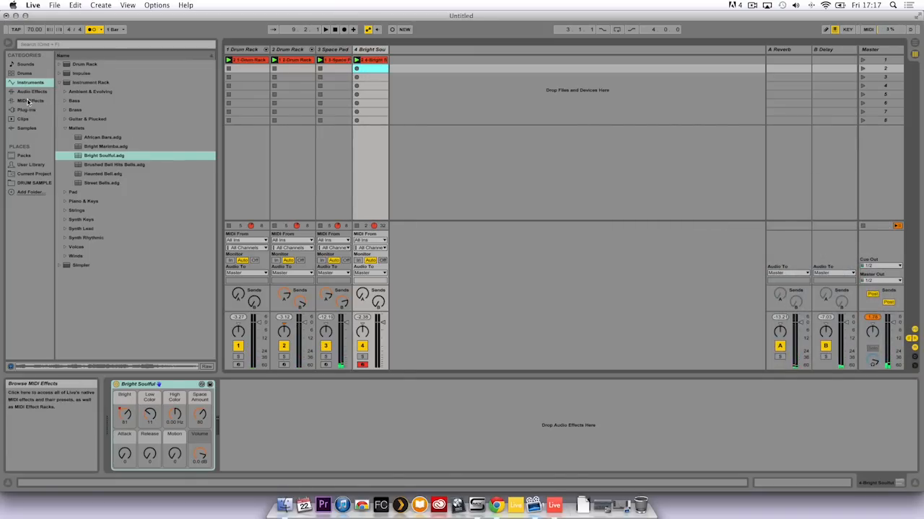
Step: Load the Frozen Build Up reverb from Audio Effects > Reverb > Special onto the Bright Soul track
{"action": "left_click", "coordinate": [32, 91]}
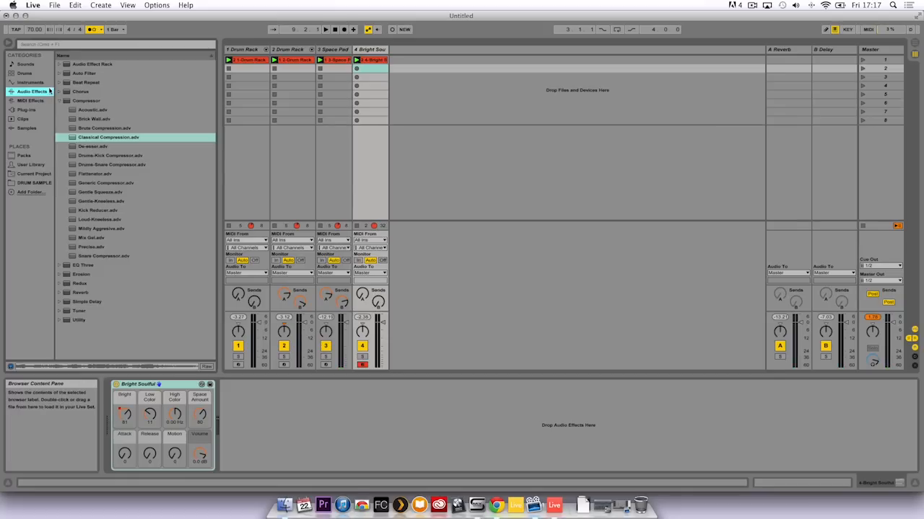
{"action": "left_click", "coordinate": [61, 101]}
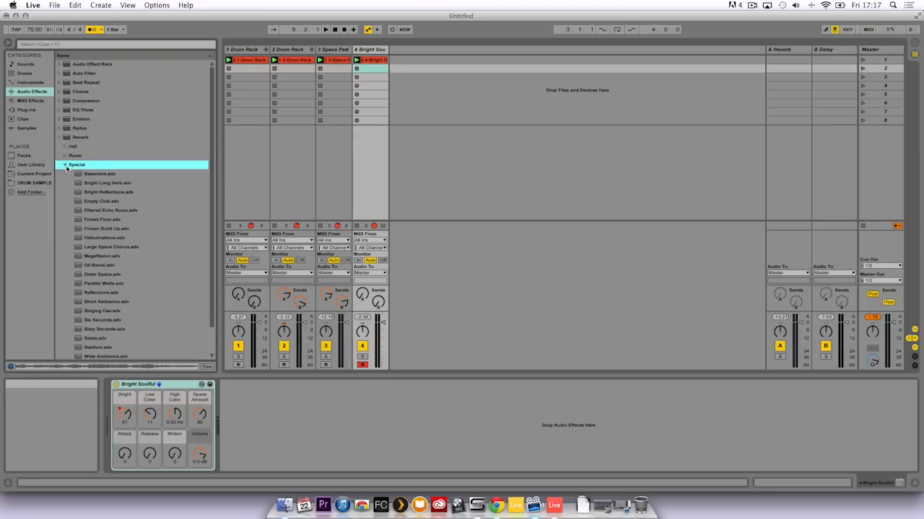
{"action": "left_click", "coordinate": [107, 228]}
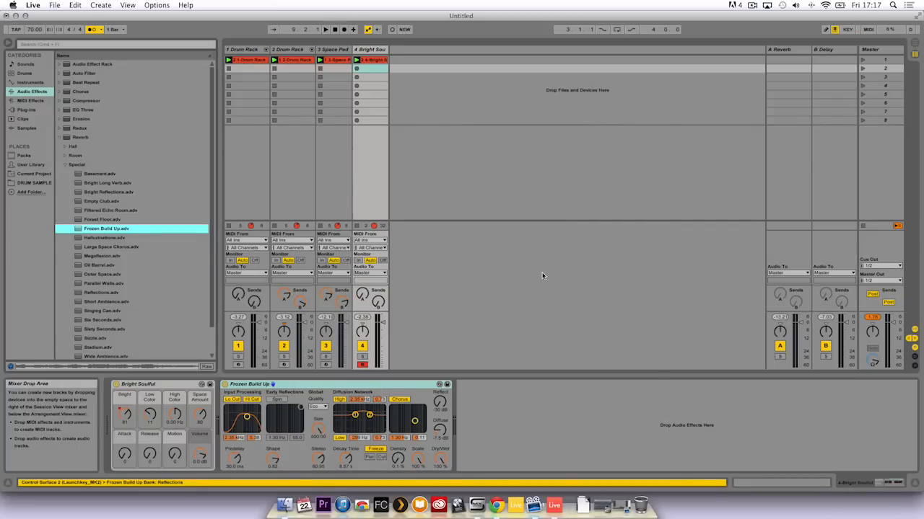
{"action": "left_click", "coordinate": [370, 49]}
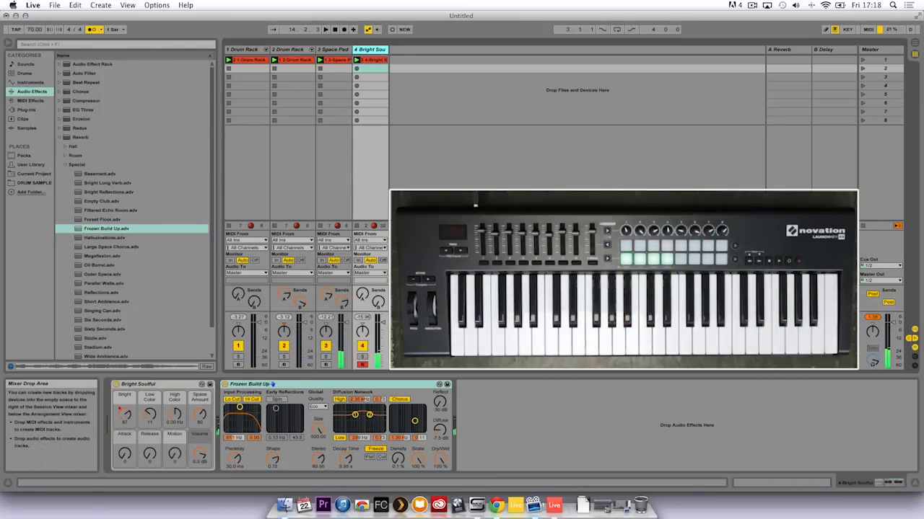
Step: Load the Hip-Hop Sub Bass preset from Instruments > Bass as a fifth track
{"action": "left_click", "coordinate": [59, 137]}
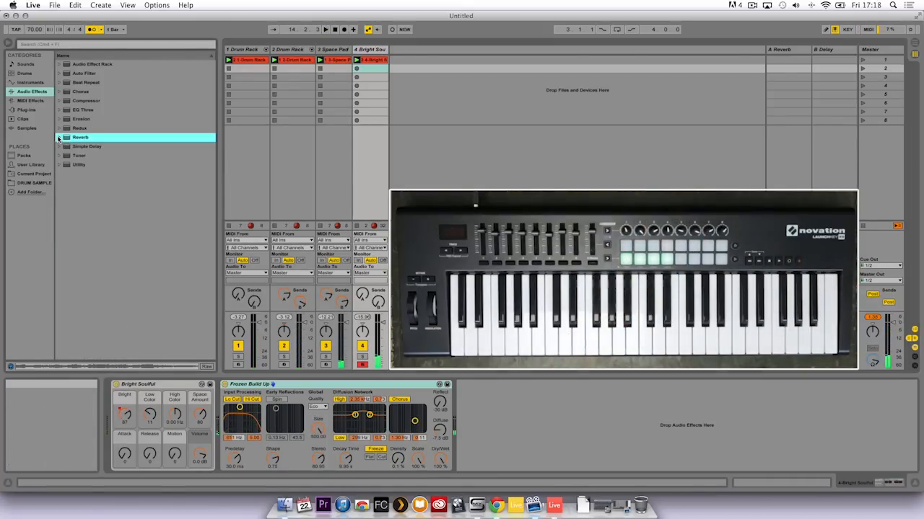
{"action": "left_click", "coordinate": [30, 82]}
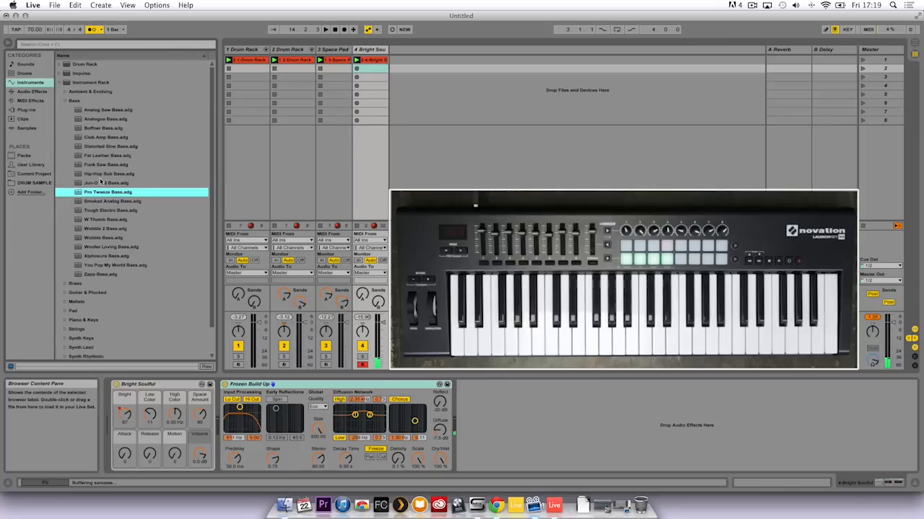
{"action": "left_click", "coordinate": [108, 173]}
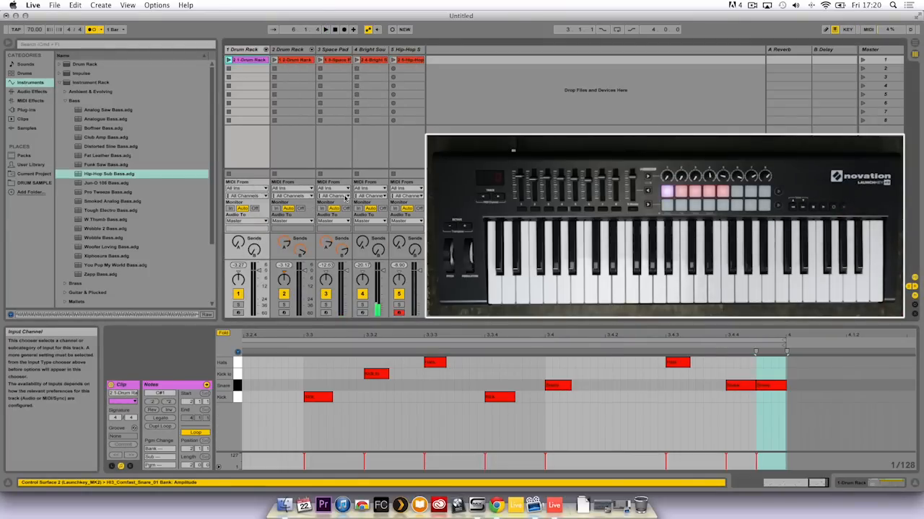
Step: Give the second drum clip and the Bright Soul clip their own colours via the context-menu palette
{"action": "right_click", "coordinate": [274, 61]}
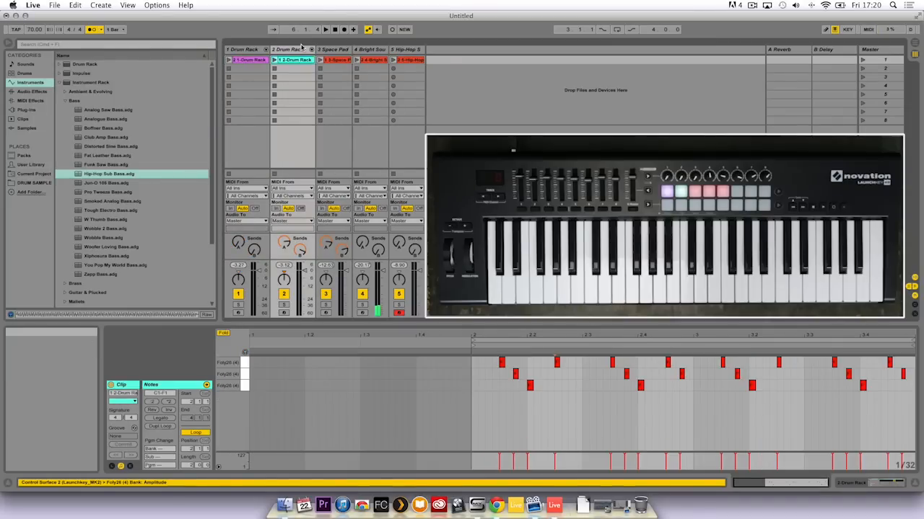
{"action": "left_click", "coordinate": [334, 61]}
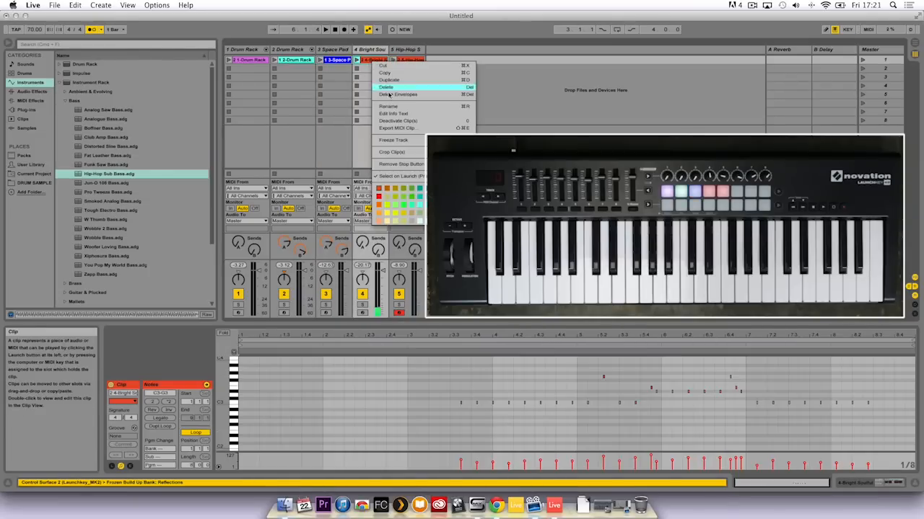
{"action": "left_click", "coordinate": [387, 87]}
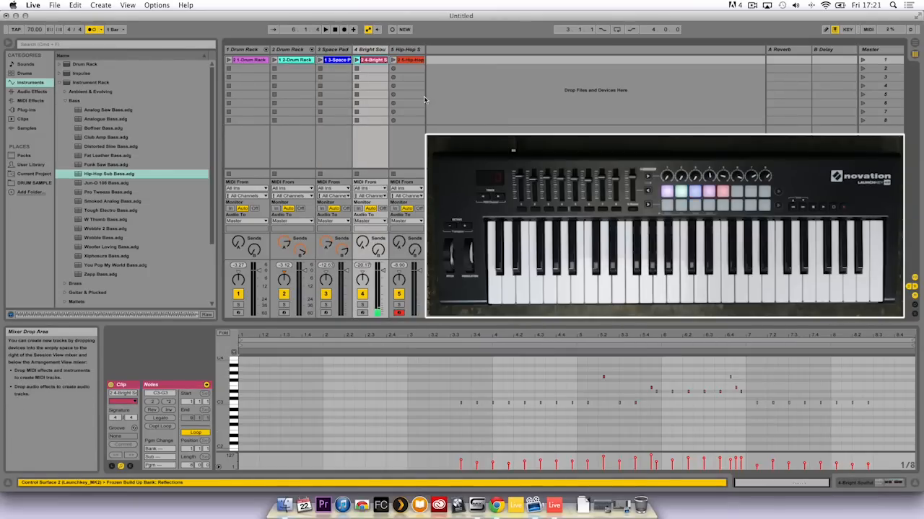
{"action": "right_click", "coordinate": [410, 60]}
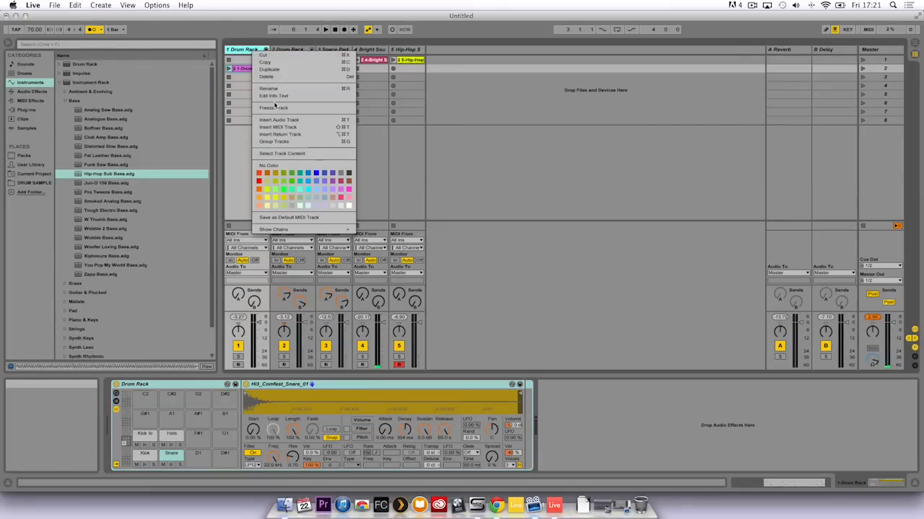
Step: Rename the drum, Space Pad and Bright Soul tracks to Beats, Atmos and FX
{"action": "left_click", "coordinate": [273, 94]}
{"action": "type", "text": "Beats"}
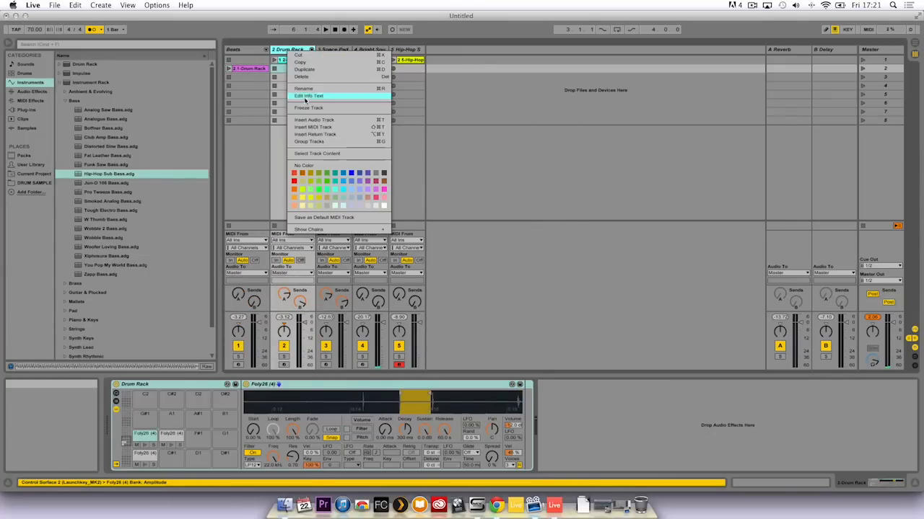
{"action": "left_click", "coordinate": [309, 92]}
{"action": "type", "text": "Atmos"}
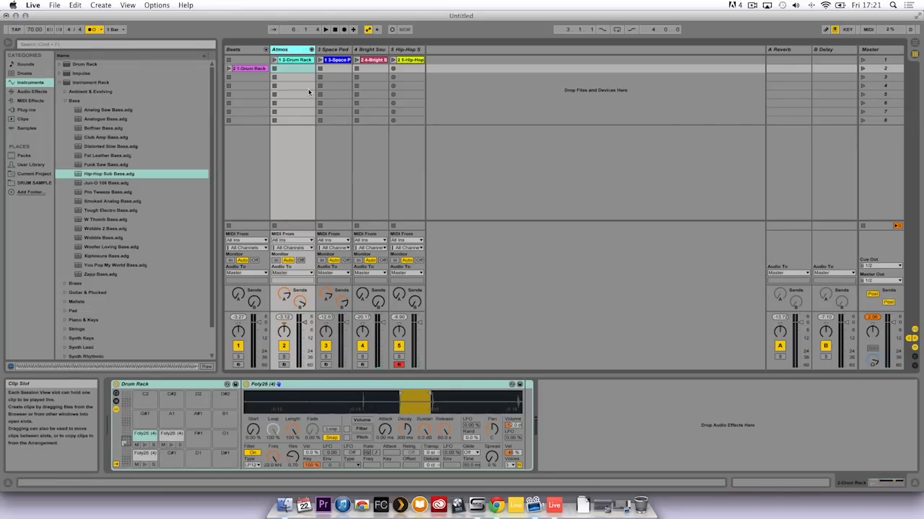
{"action": "left_click", "coordinate": [334, 50]}
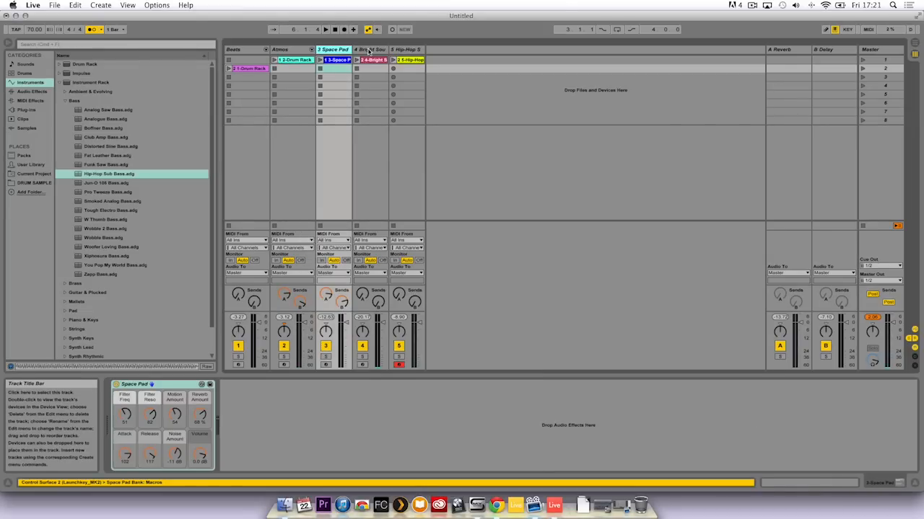
{"action": "right_click", "coordinate": [372, 49]}
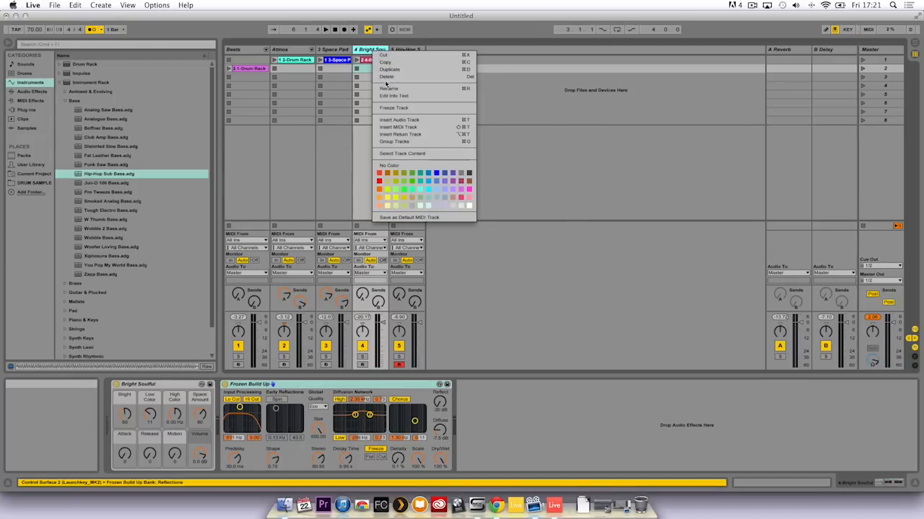
{"action": "left_click", "coordinate": [387, 88]}
{"action": "type", "text": "FX"}
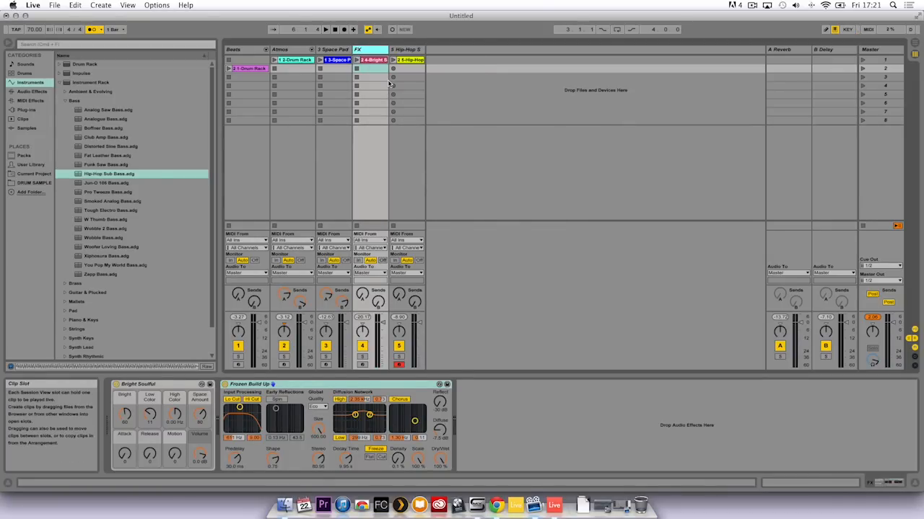
{"action": "left_click", "coordinate": [407, 49]}
{"action": "type", "text": "Bass"}
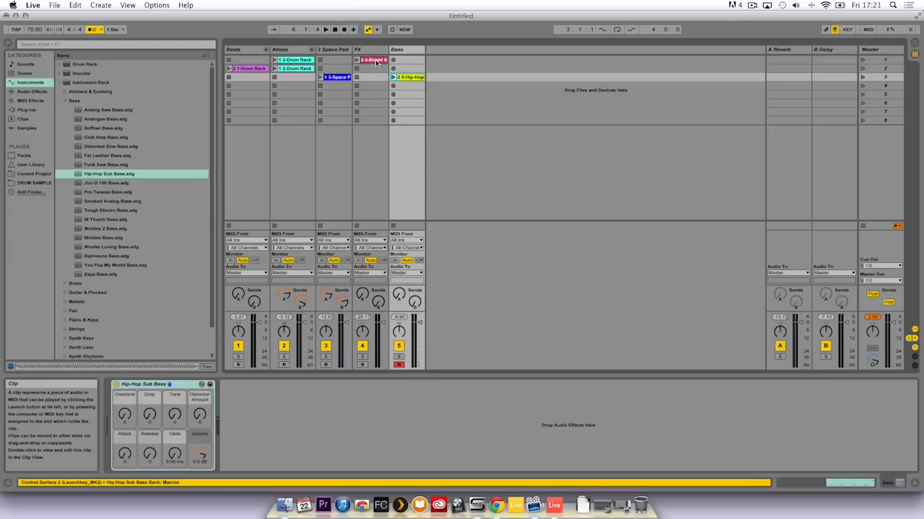
Step: Copy a clip into the next scene slot to start the arrangement
{"action": "left_click", "coordinate": [370, 68]}
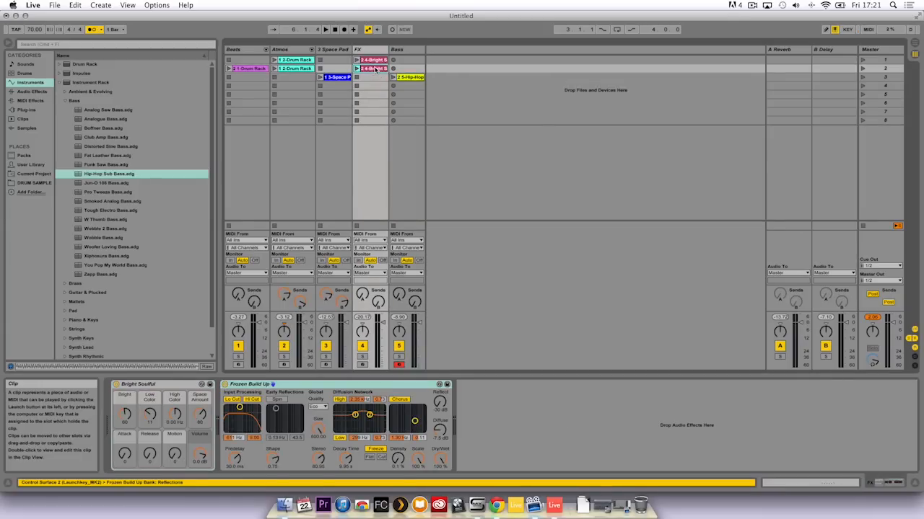